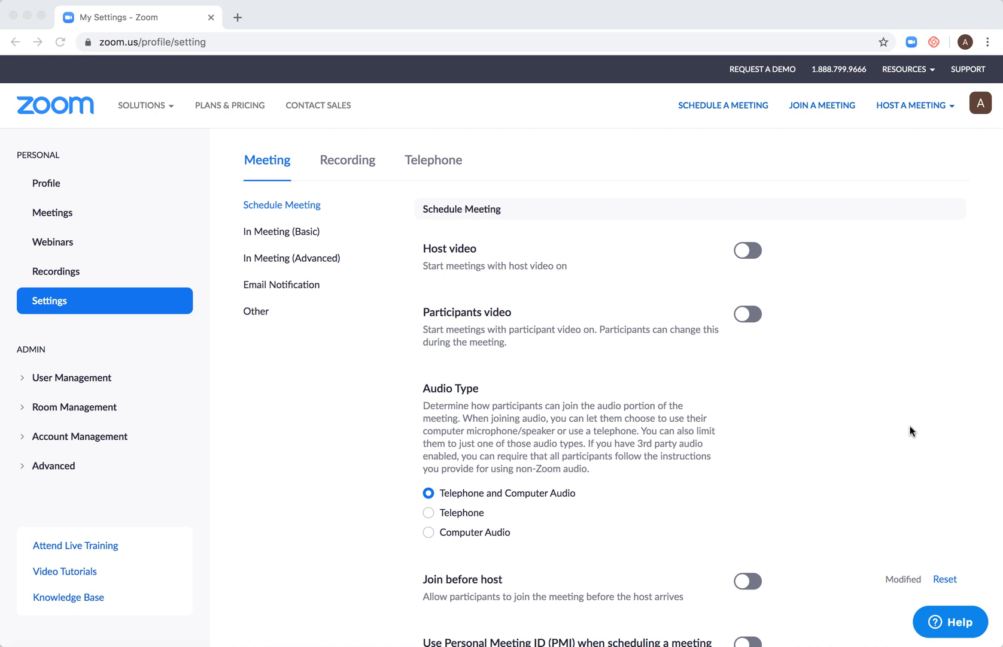
mouse_move(186, 49)
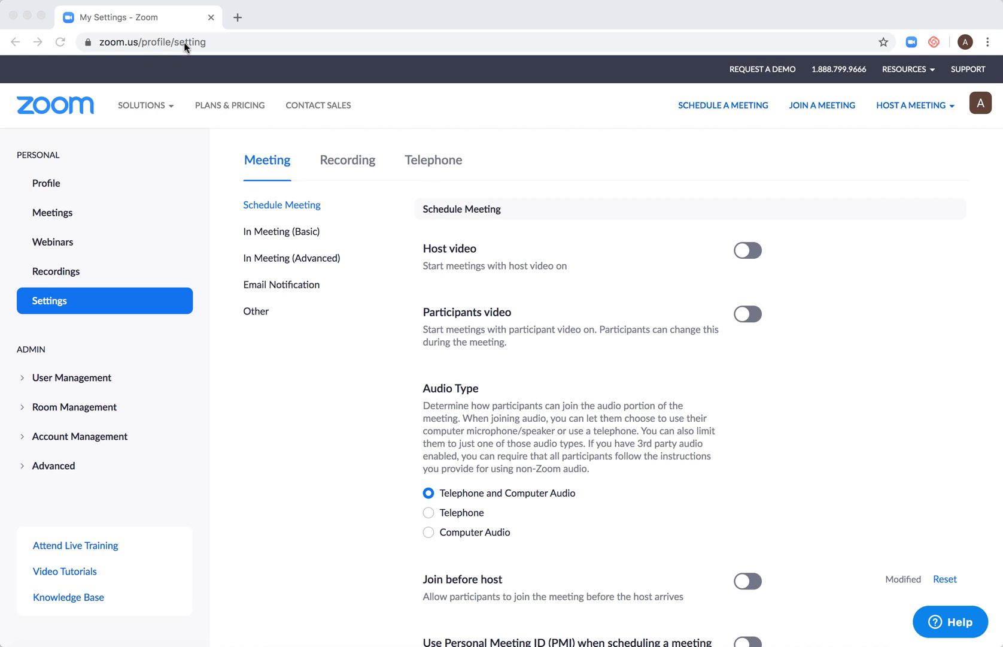
mouse_move(295, 263)
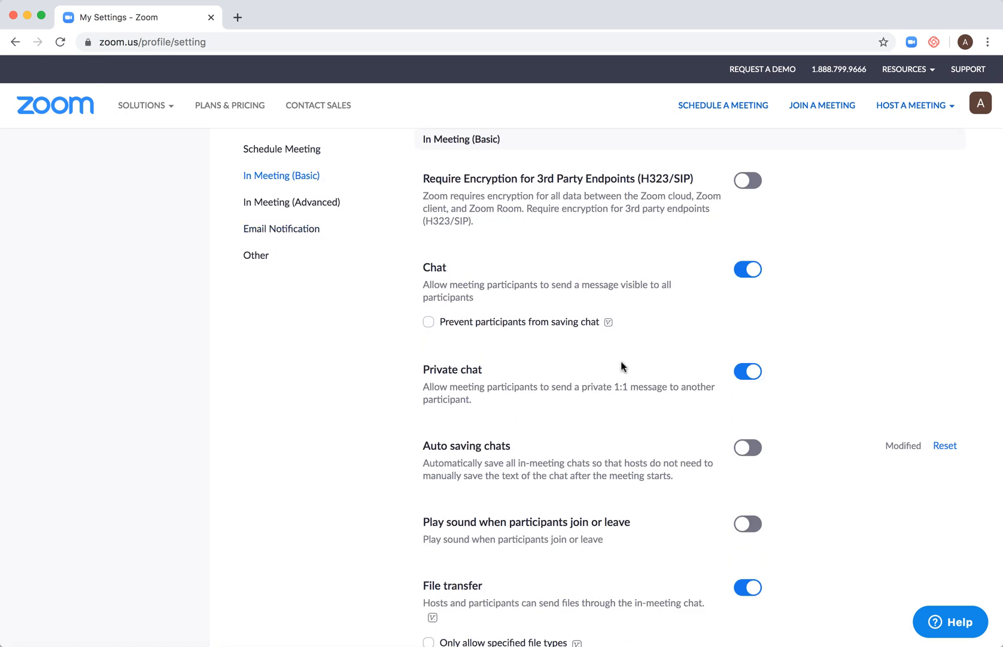
Scroll down to the File transfer toggle and its file type restriction checkbox
scroll(down, 3)
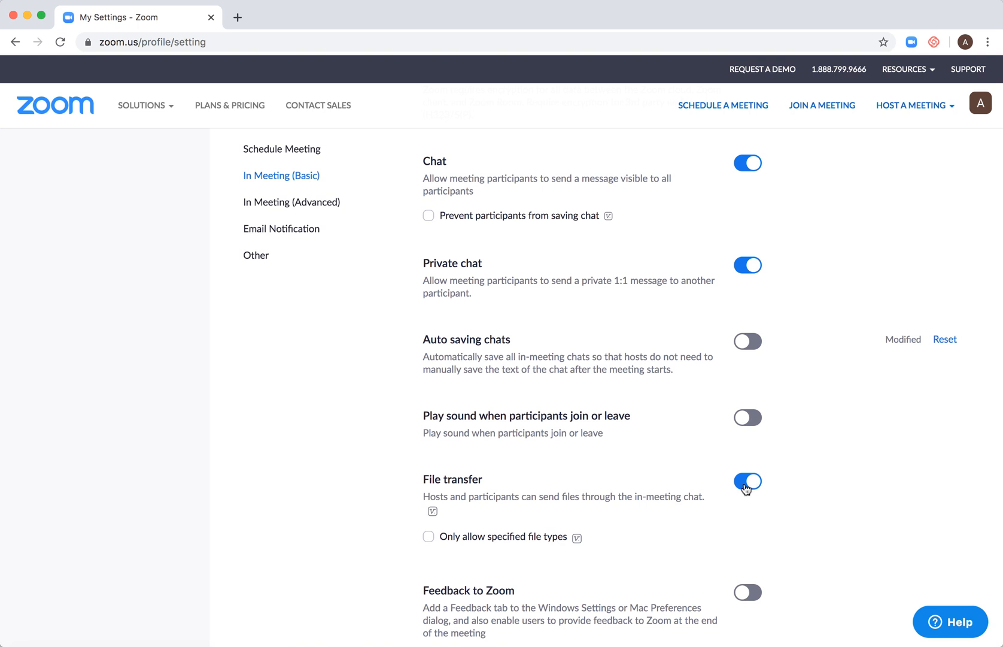
Restrict file transfer to '.zip' files only and save the setting
click(428, 536)
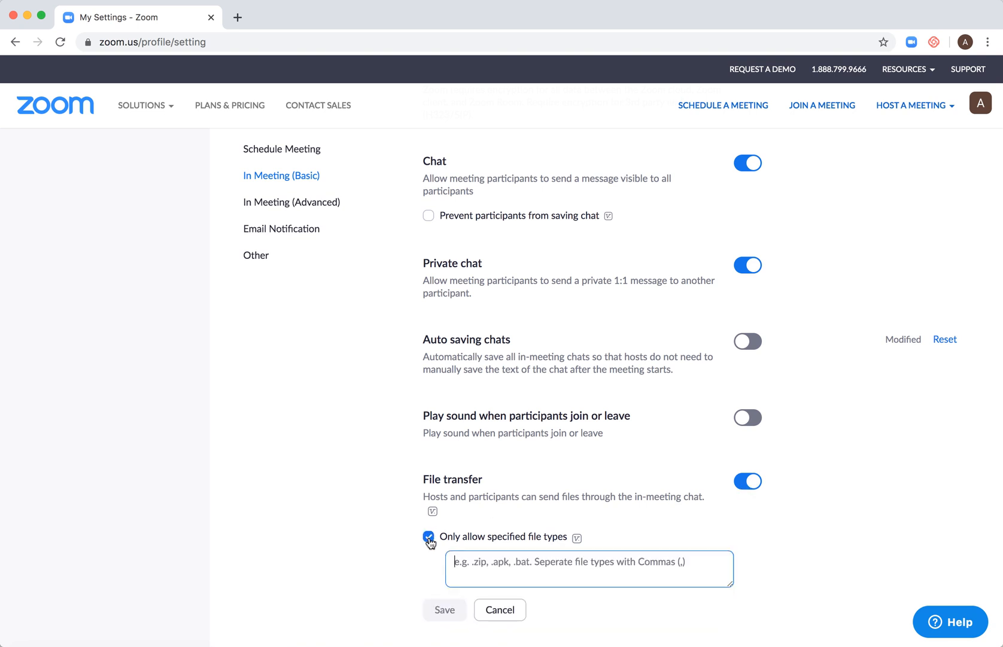
mouse_move(438, 541)
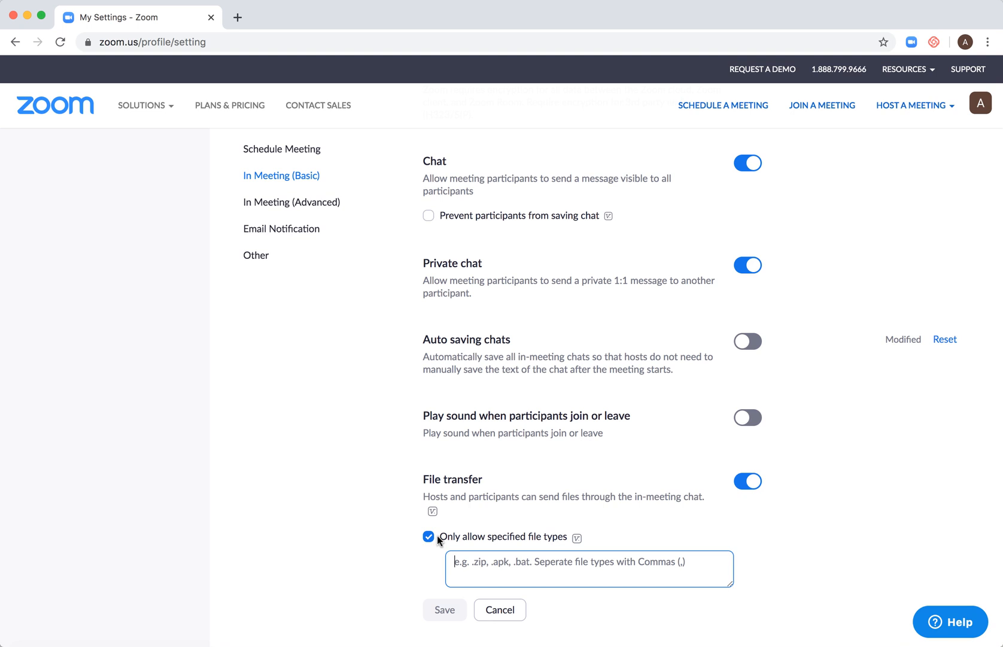
text(.zip)
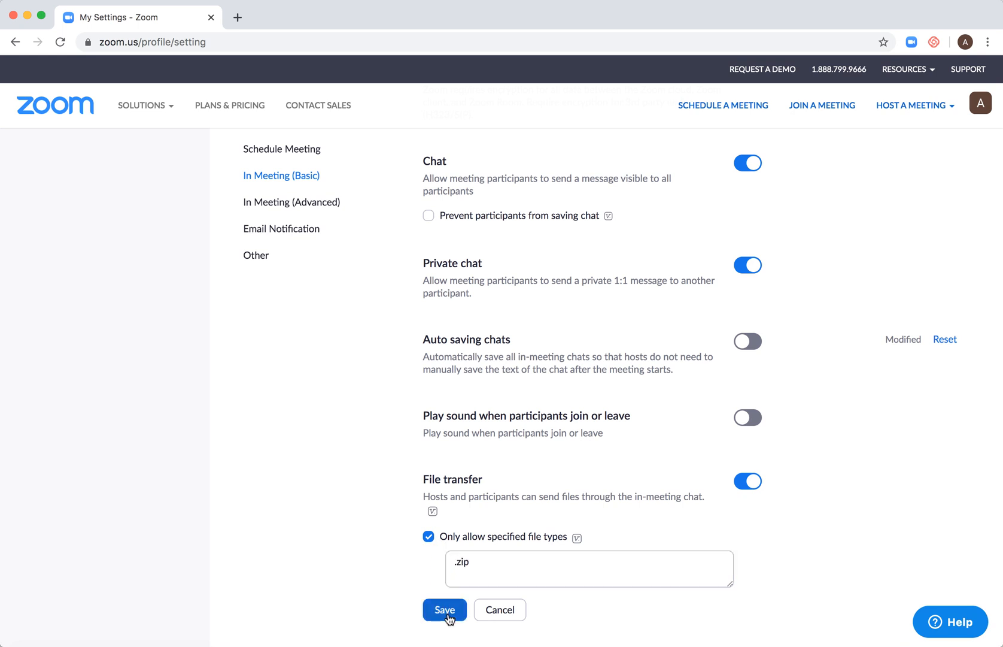
click(444, 609)
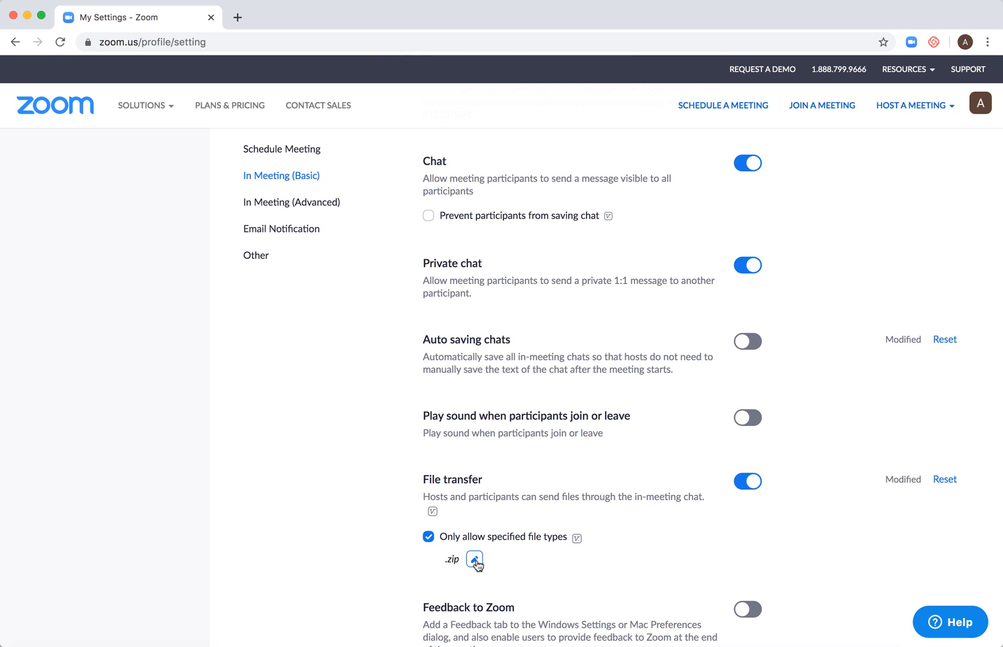
Untick 'Only allow specified file types' to drop the .zip limit, then save
click(473, 561)
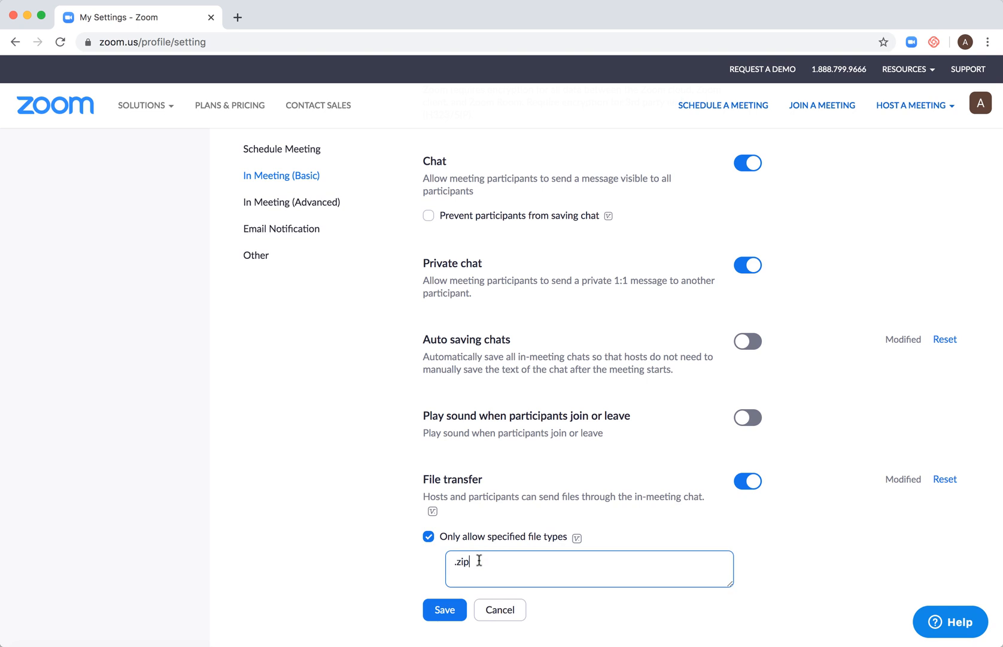
double_click(459, 563)
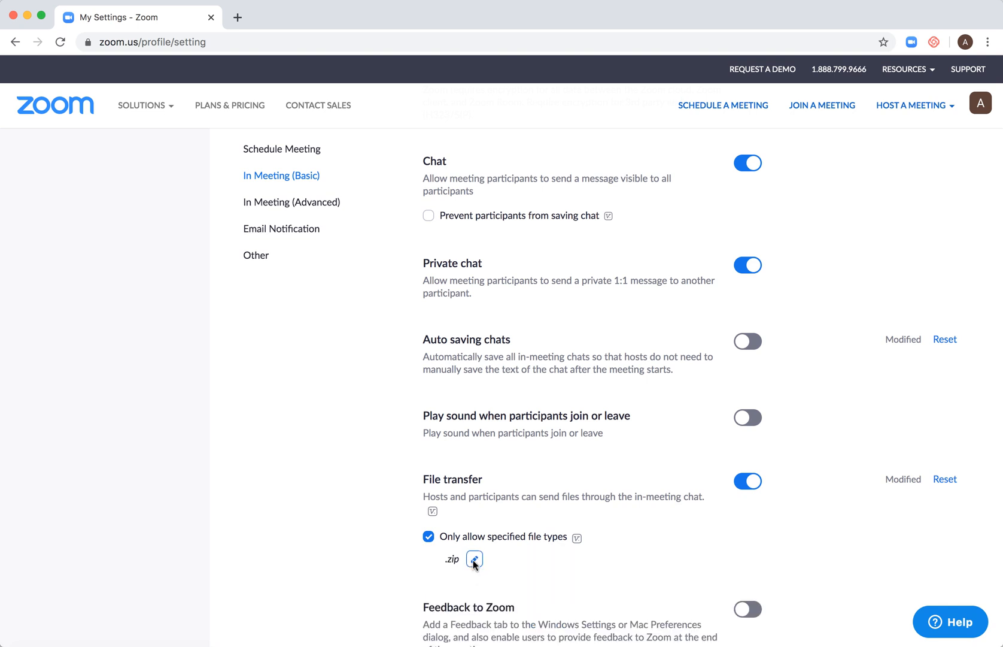
click(474, 561)
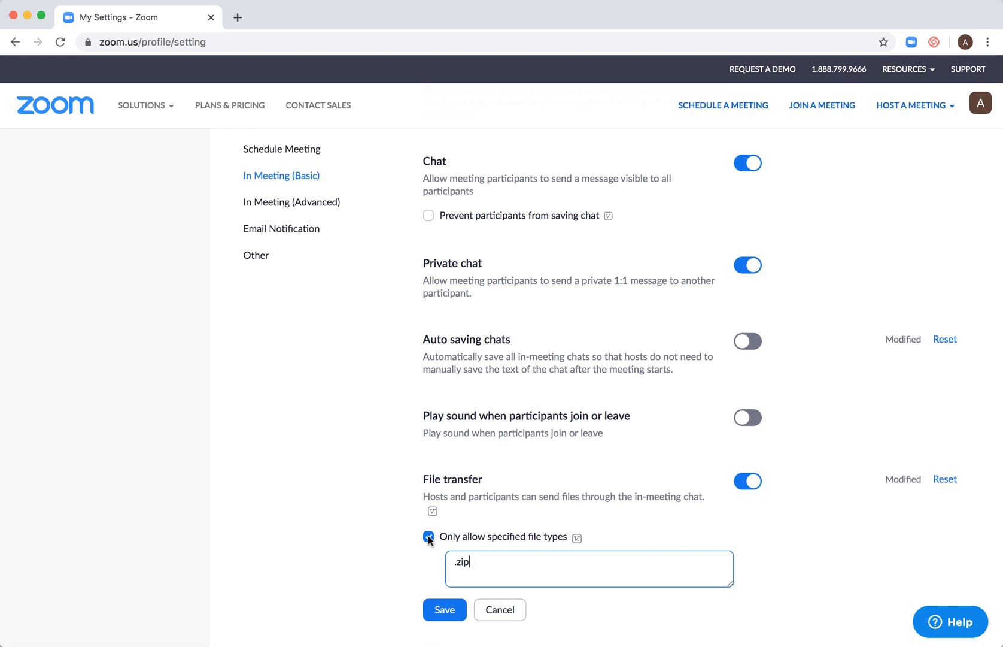
click(428, 537)
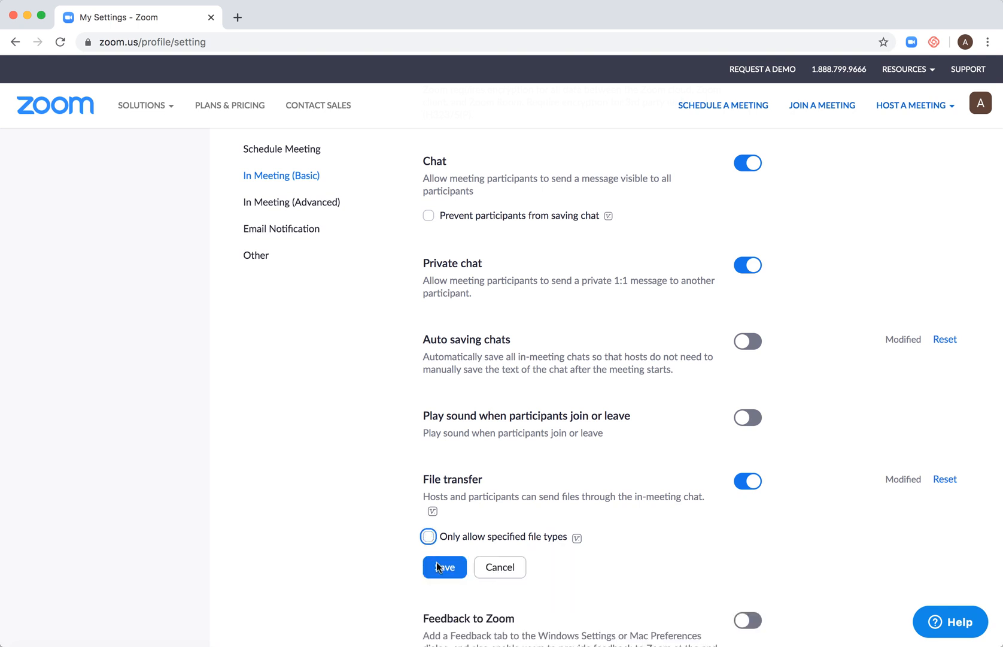
click(444, 566)
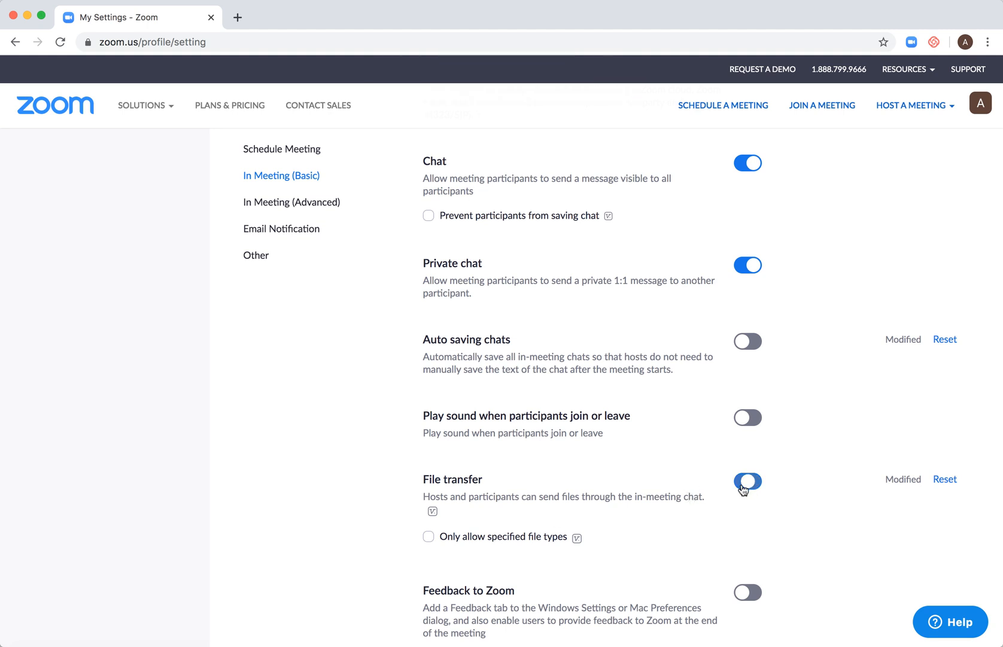
Toggle File transfer off and back on until the settings-updated notice appears
click(747, 482)
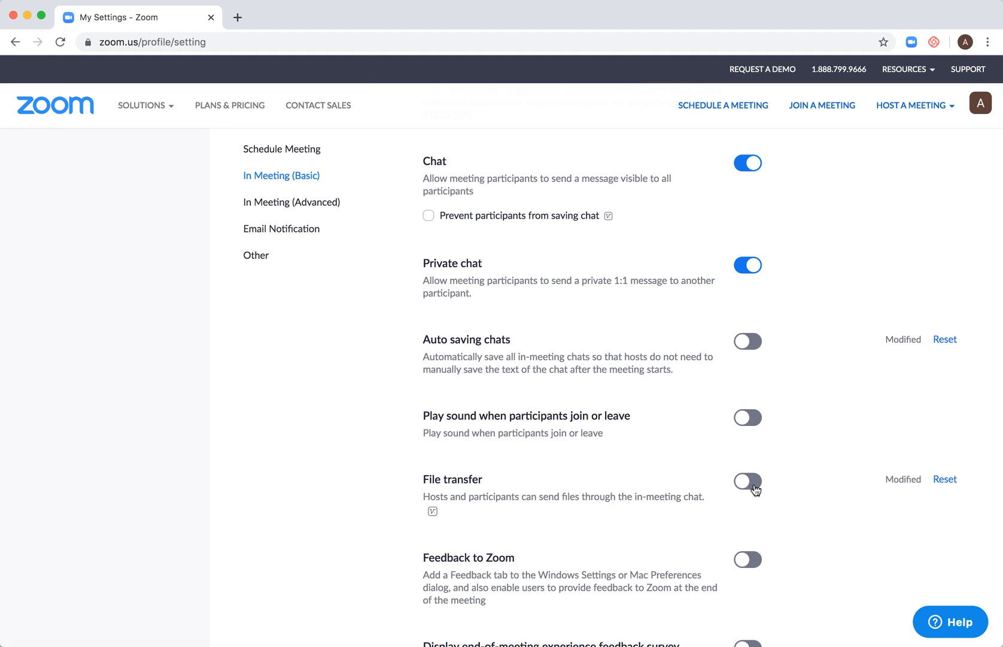
click(747, 481)
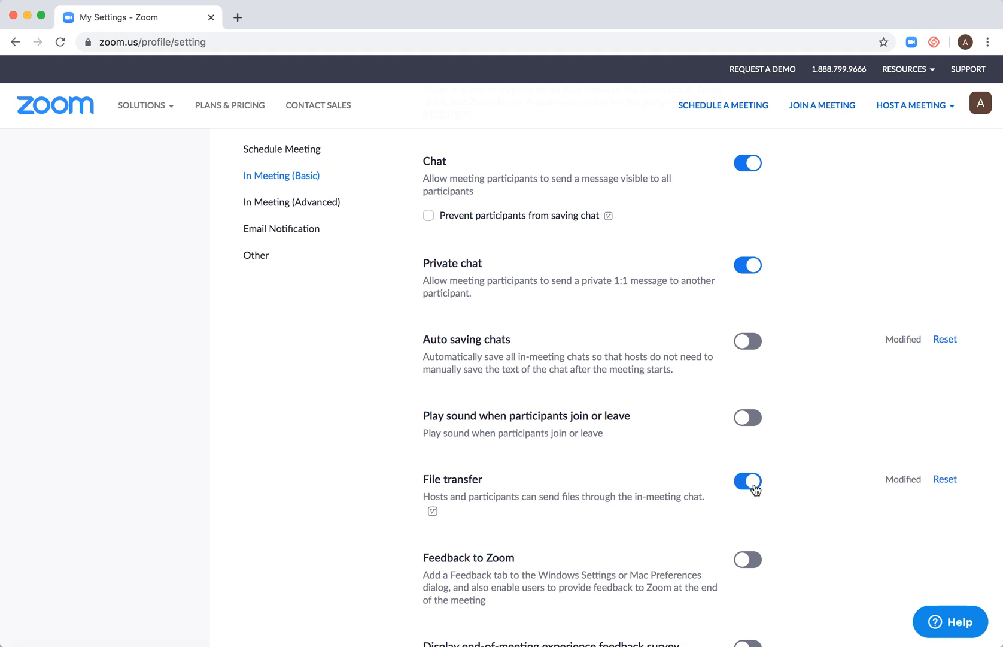
click(747, 480)
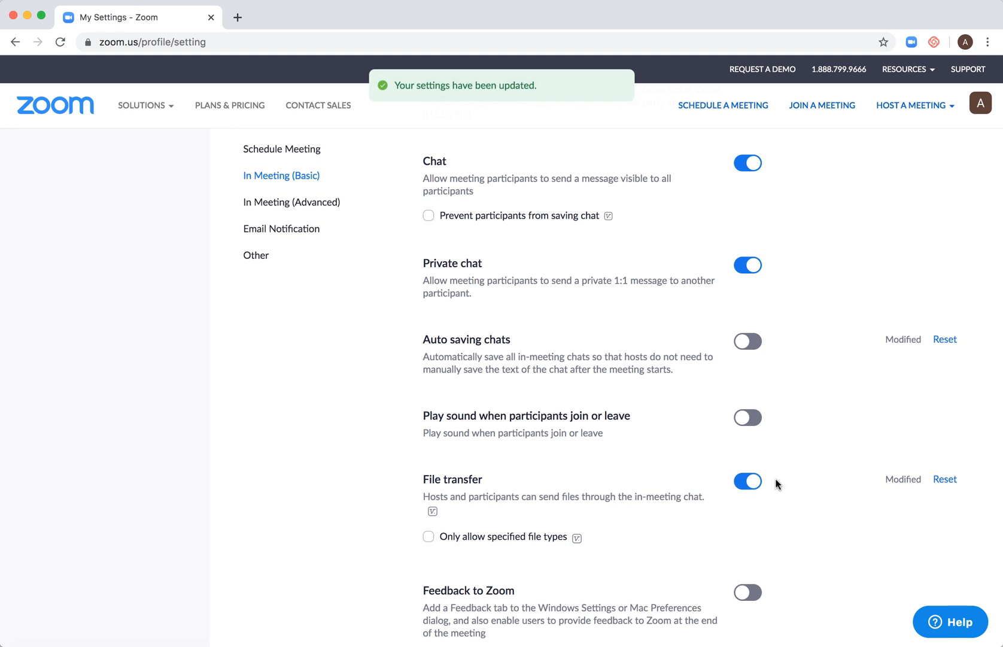